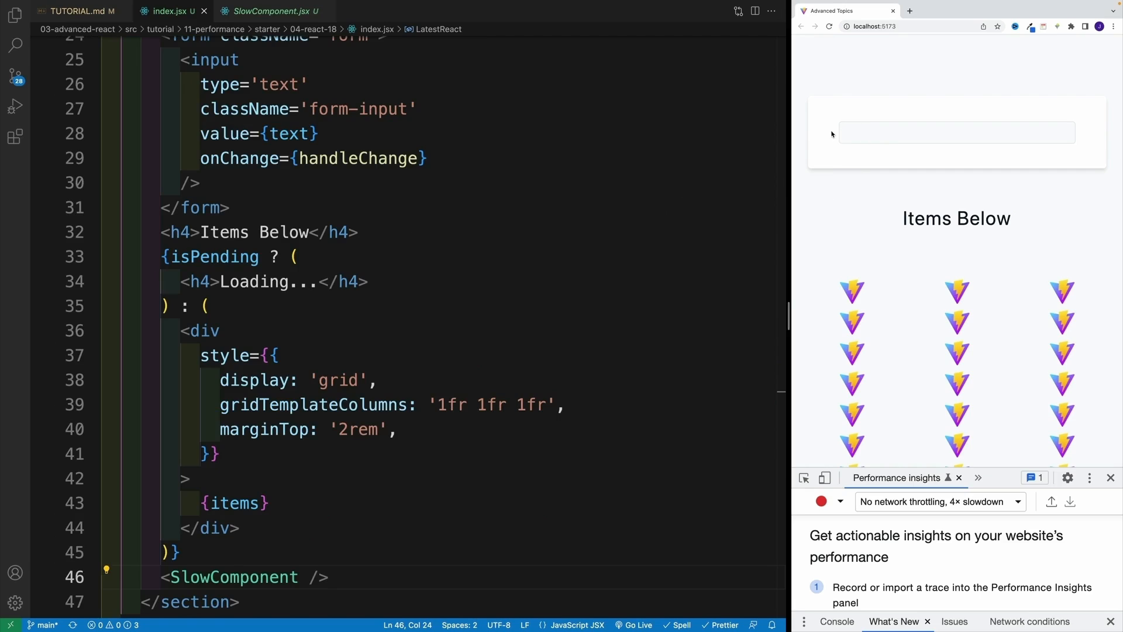
mouse_move(329, 396)
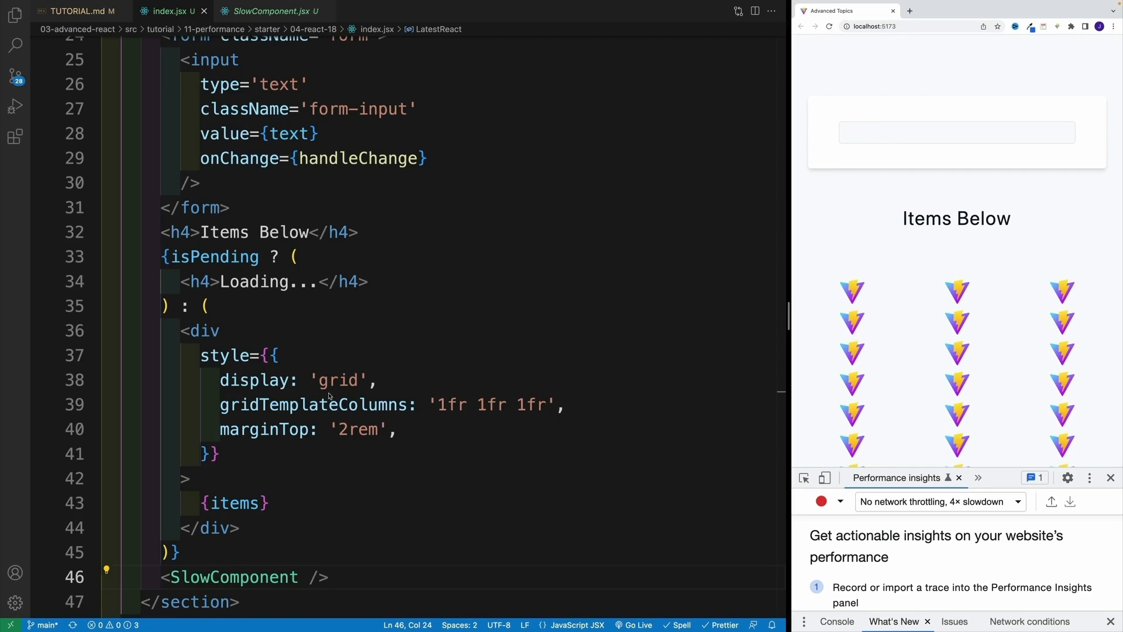
mouse_move(920, 291)
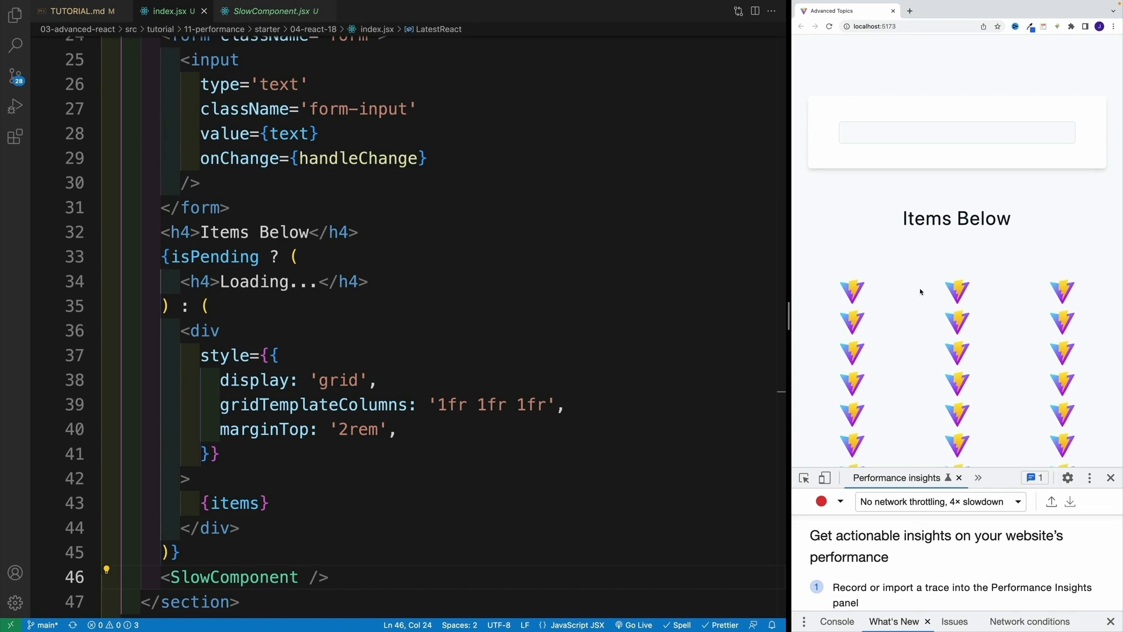
mouse_move(964, 170)
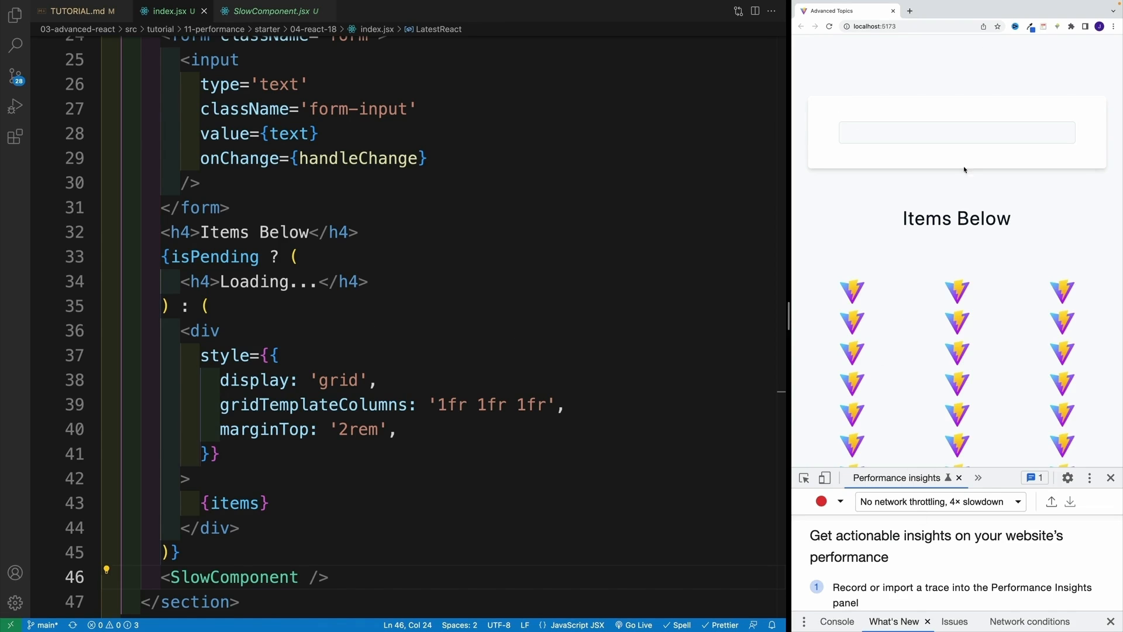
mouse_move(904, 509)
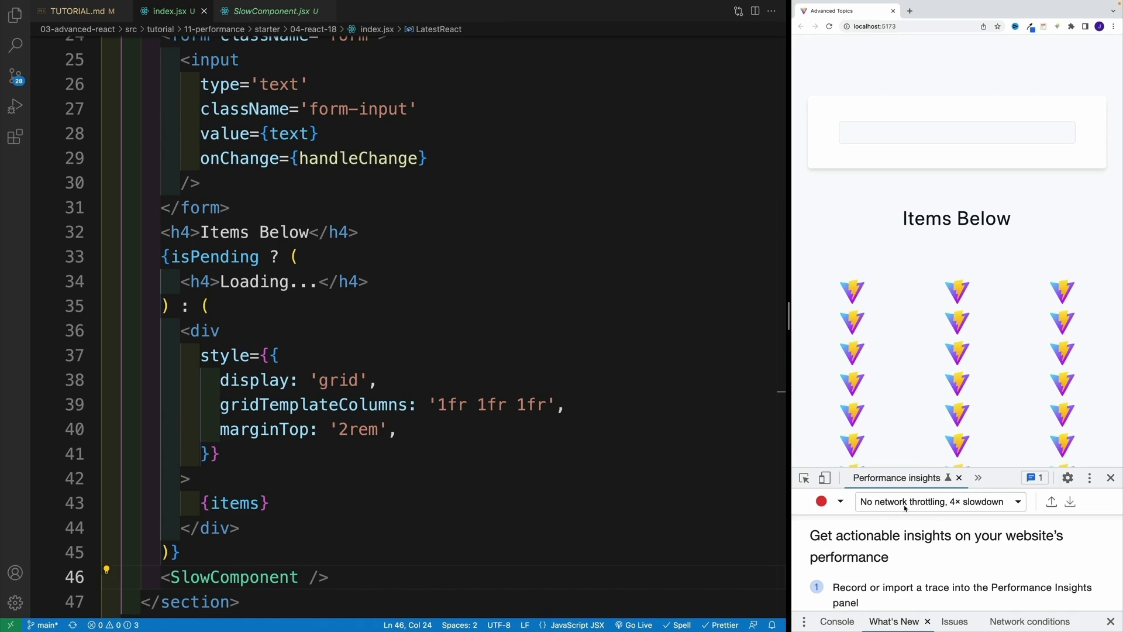
mouse_move(914, 235)
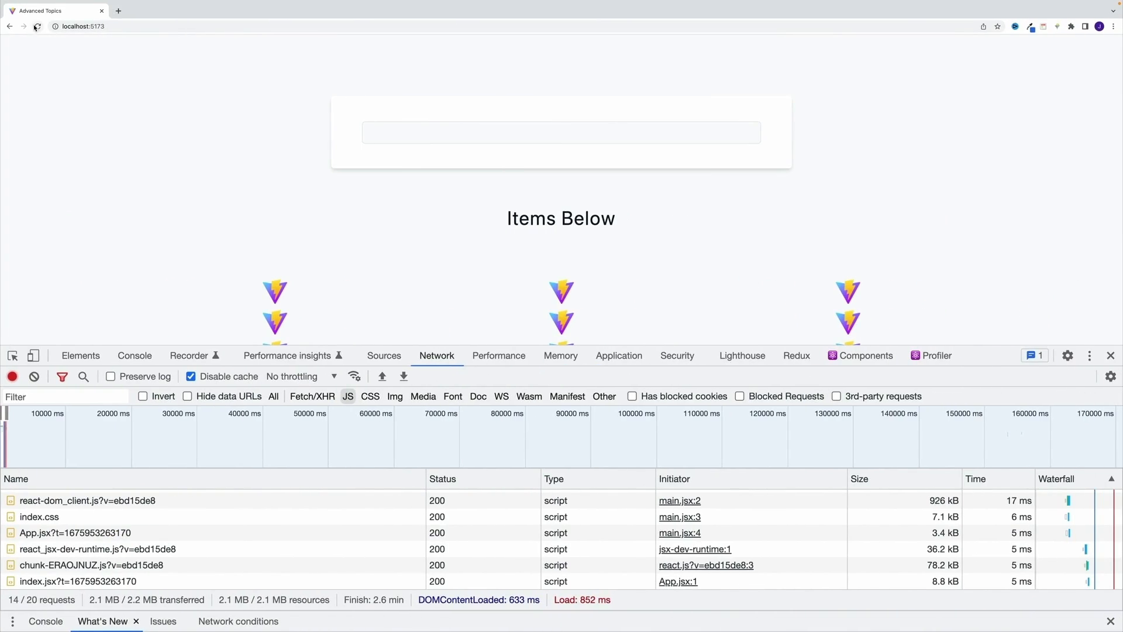
click(37, 26)
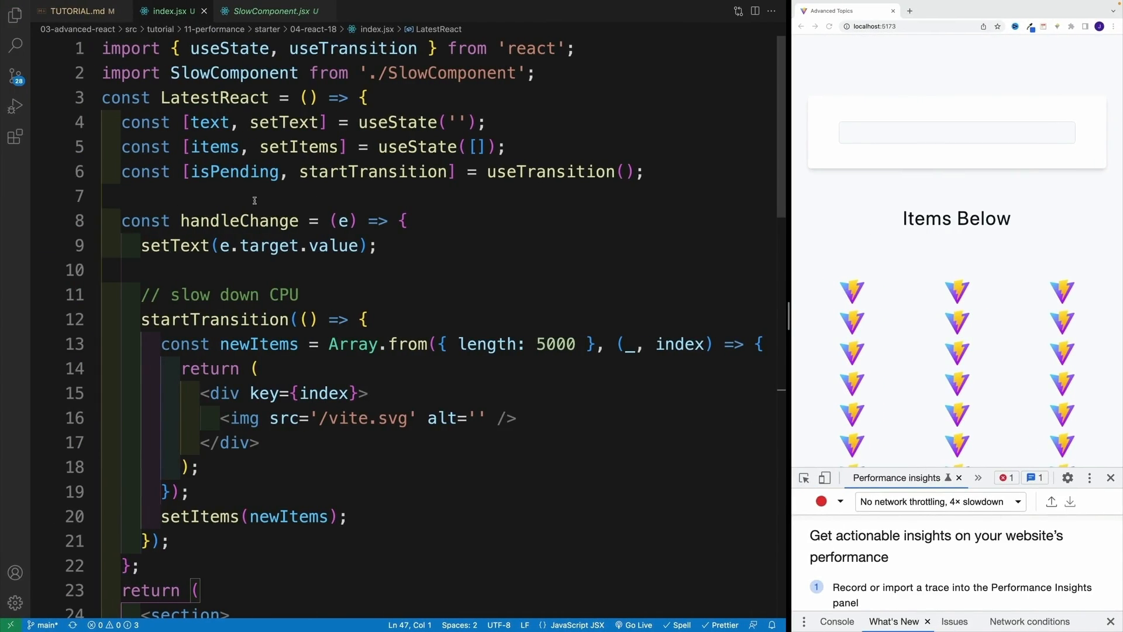
Declare const [show, setShow] = useState(false) and start an empty button above SlowComponent.
text(c)
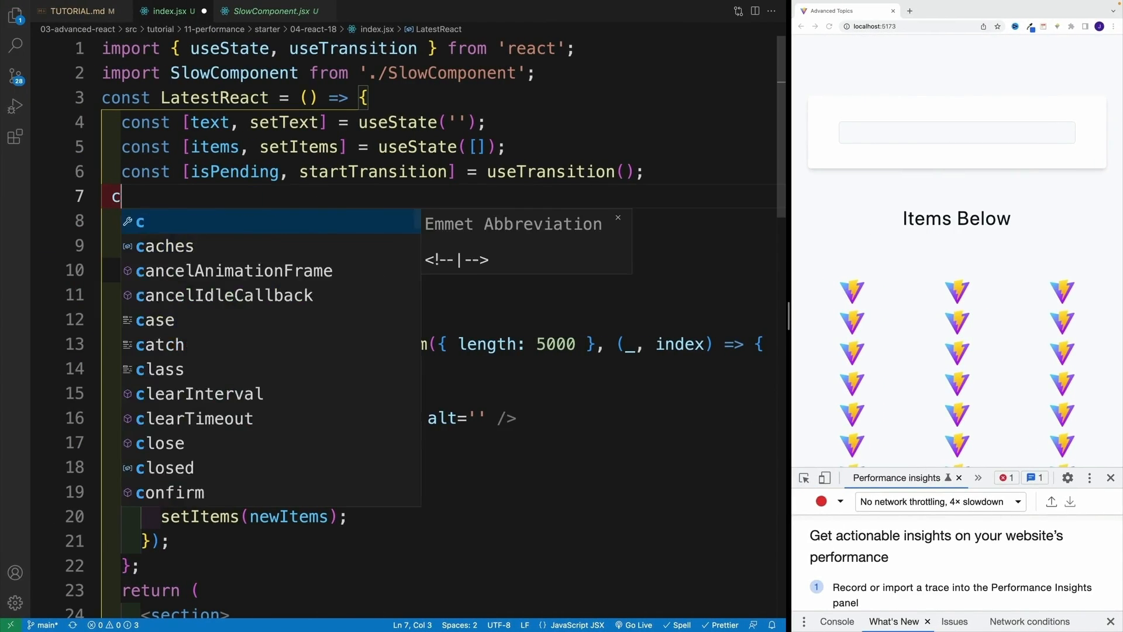
text(onst)
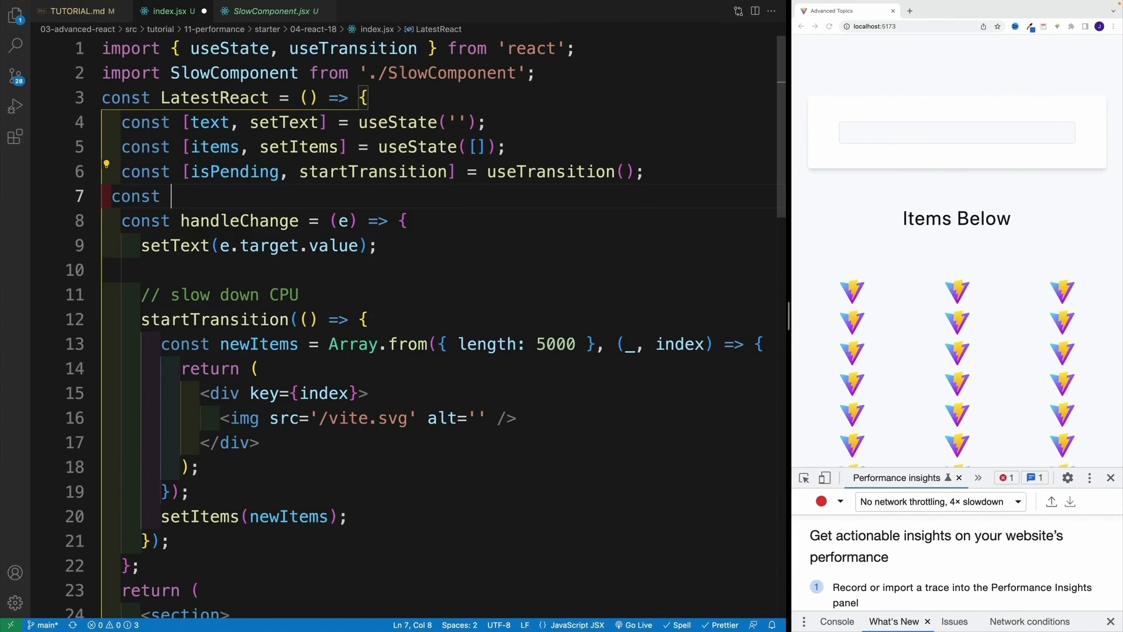
text([show, setSho)
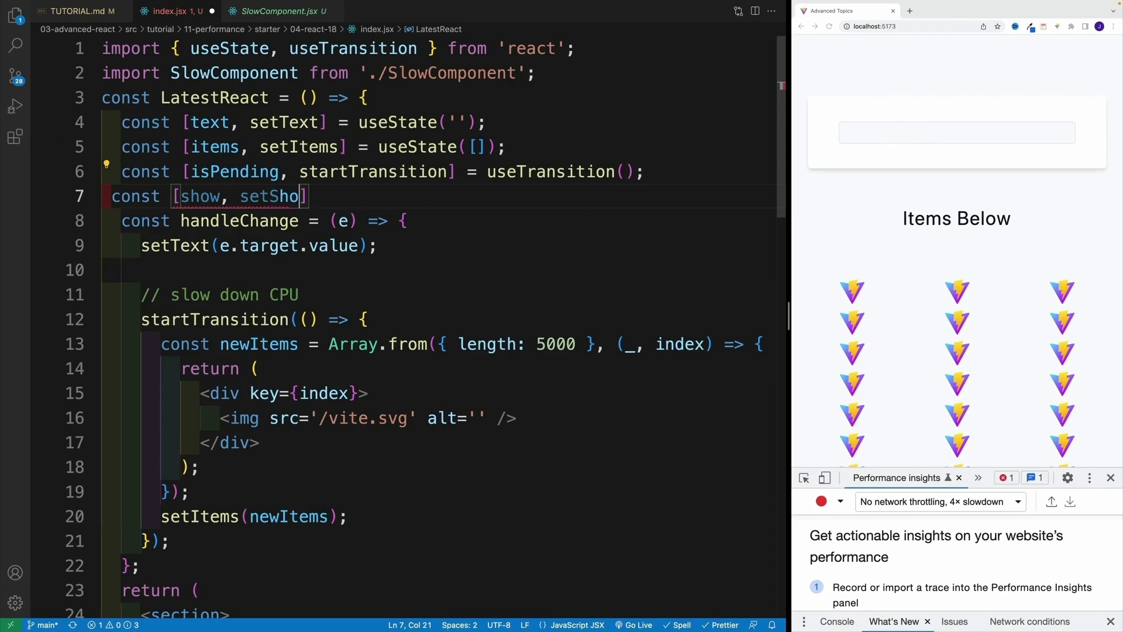
text(w)
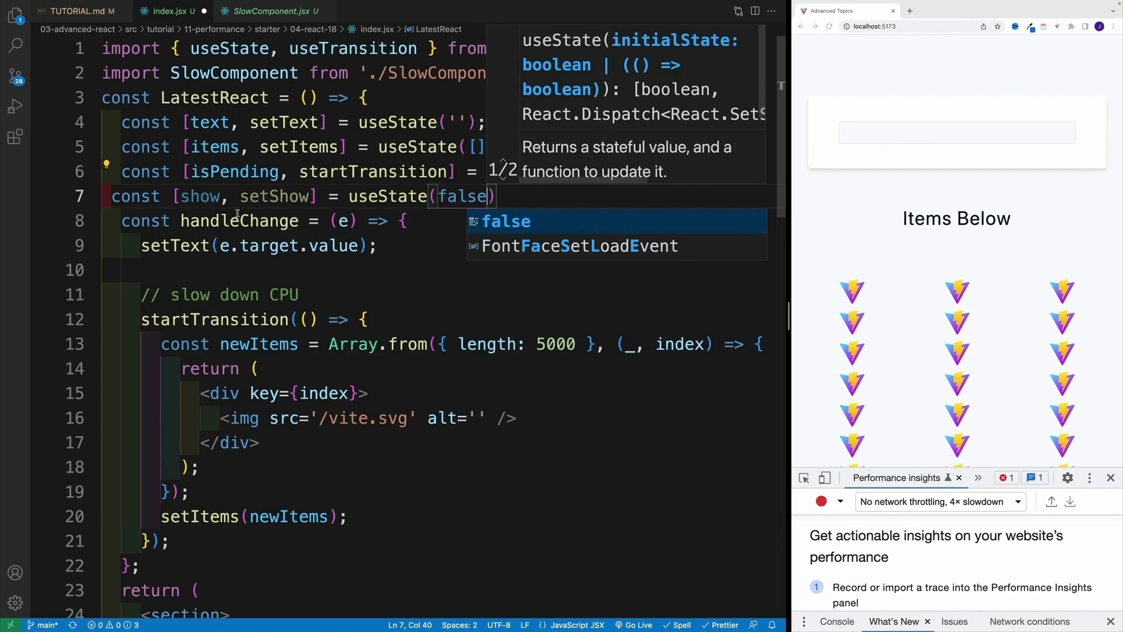
scroll(down, 3)
text(<button ></button>)
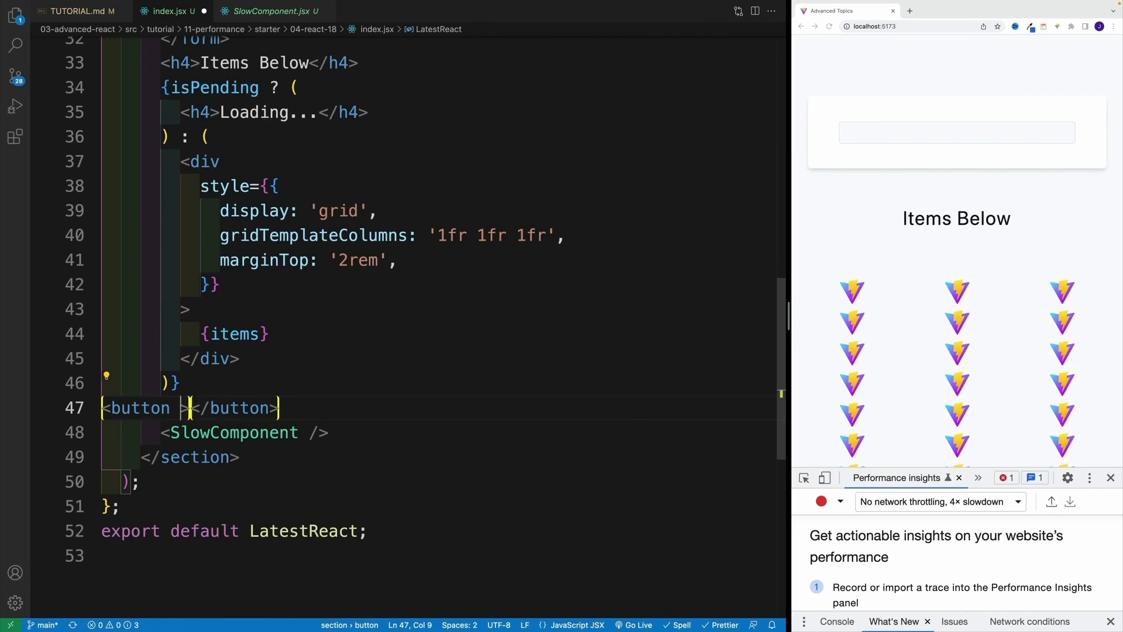
Give the button onClick={() => setShow(!show)}, className 'btn' and the text 'toggle'.
text(onClick={})
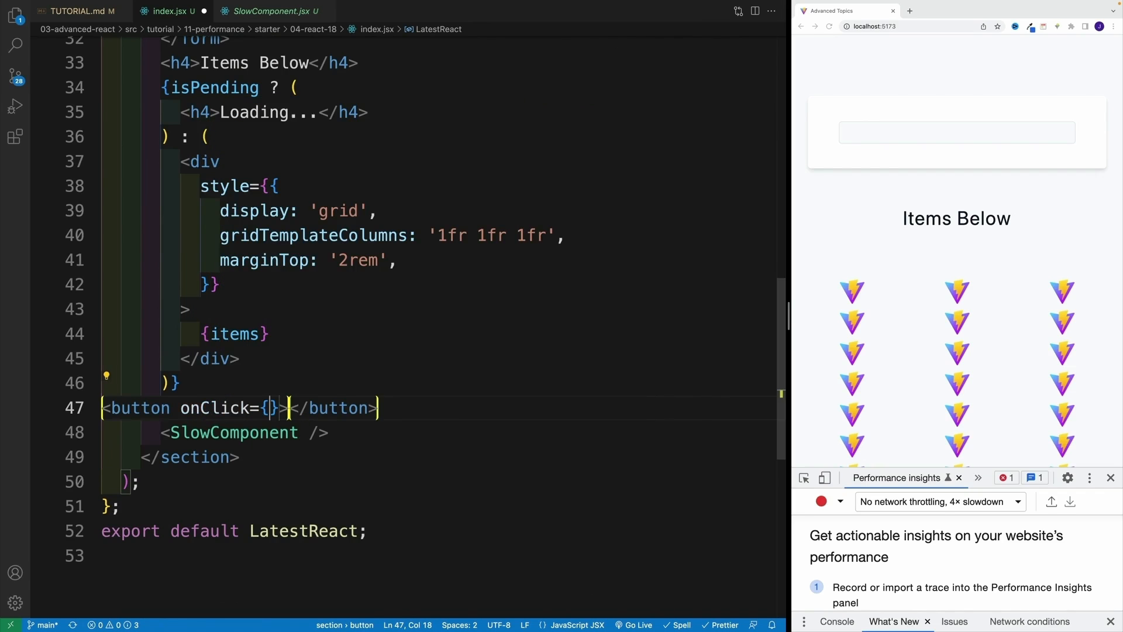
text(()=> setShow(!)
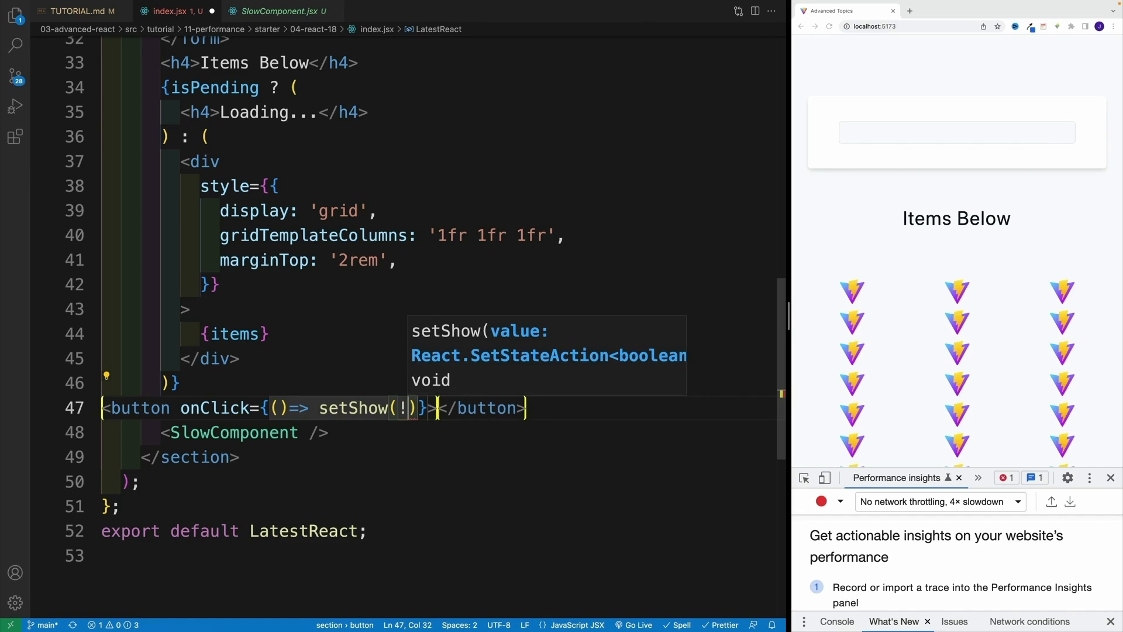
text(show)
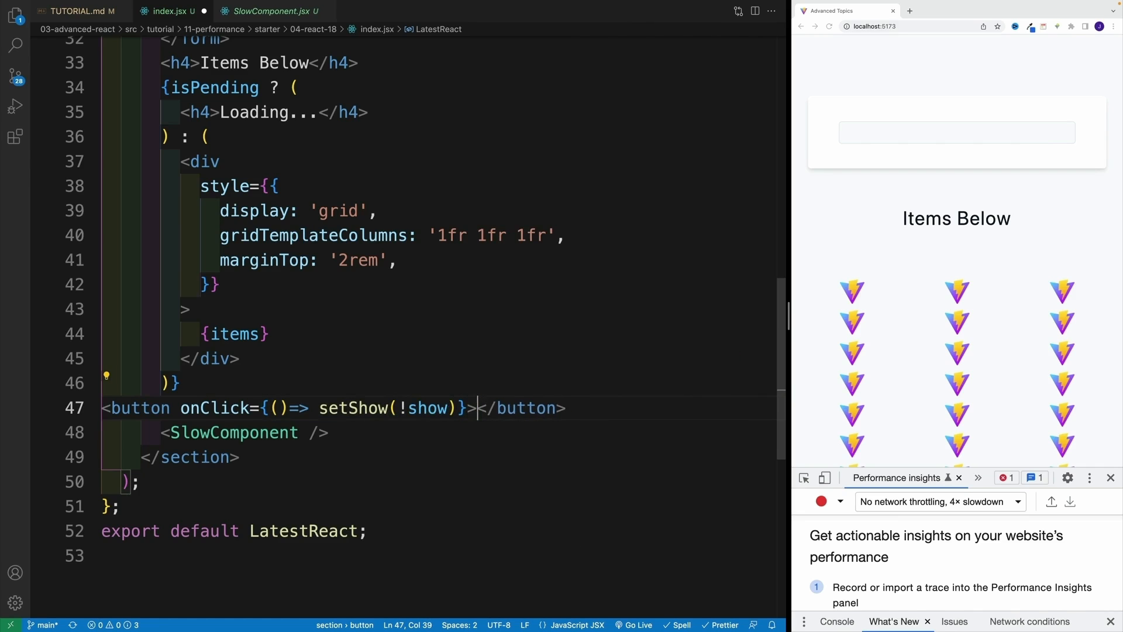
text(t)
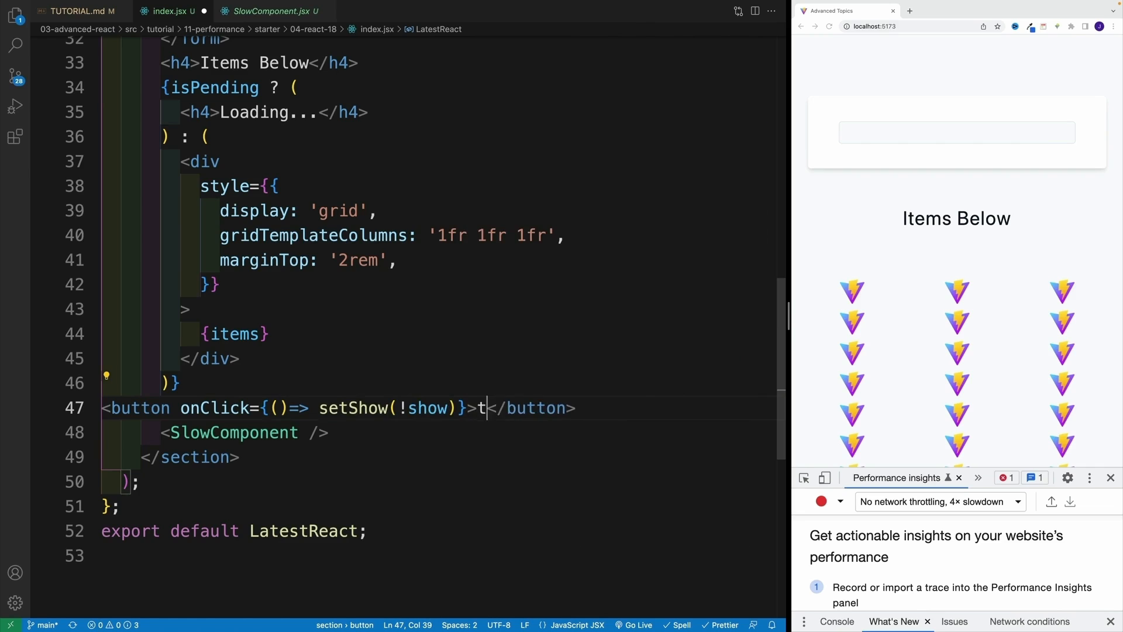
text(oggle)
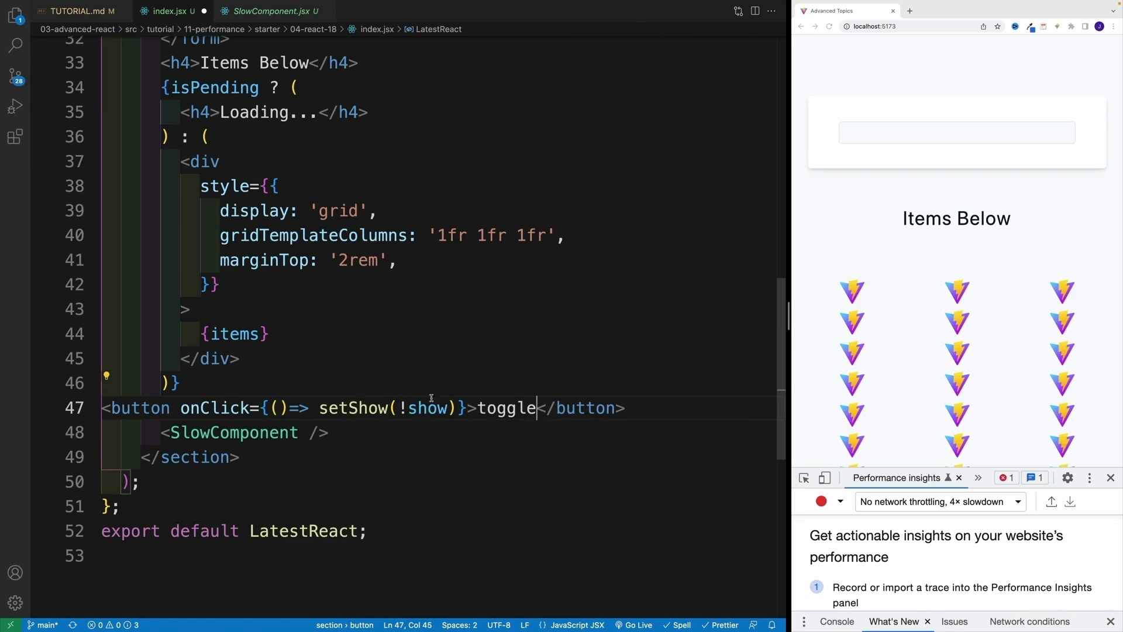
text(className='btn)
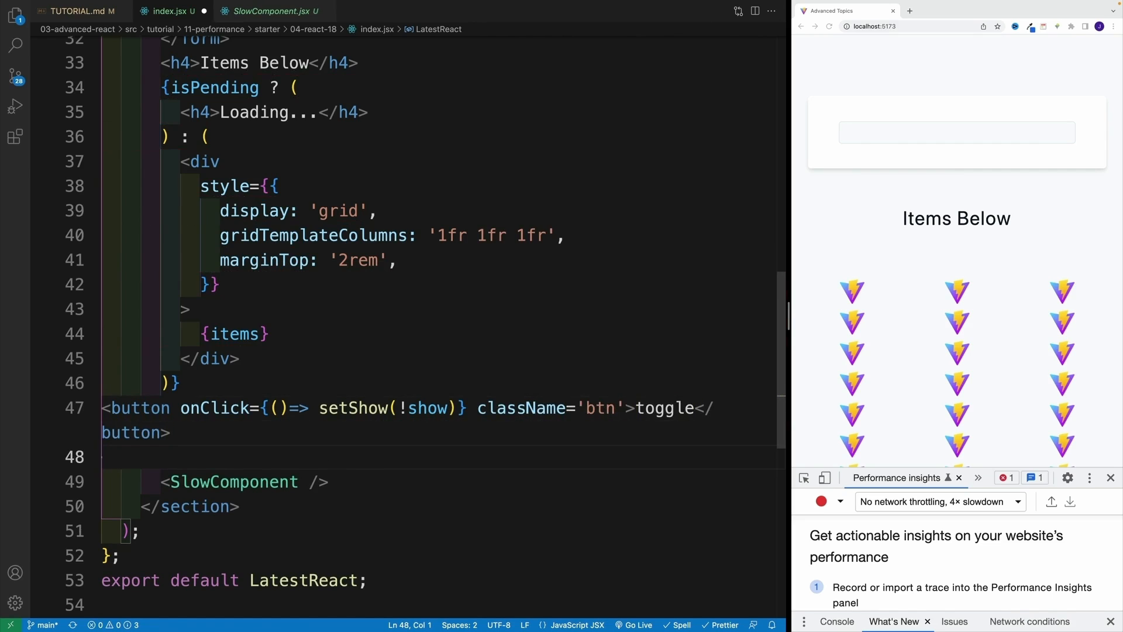
Render <SlowComponent /> only when show is true using {show && ...}.
text({show &&)
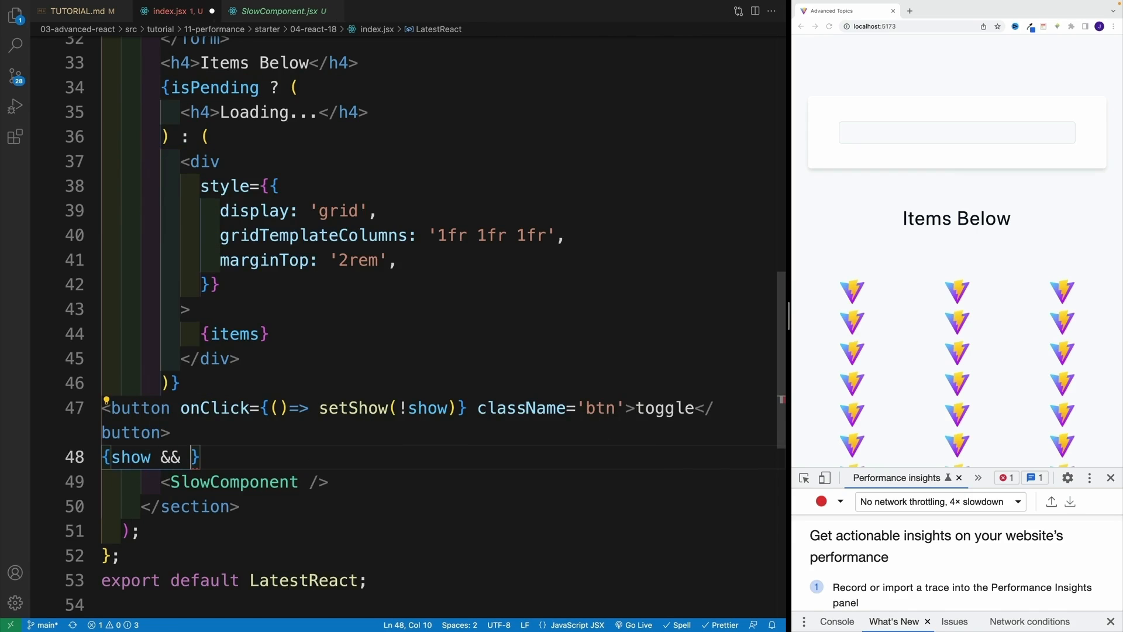
double_click(215, 482)
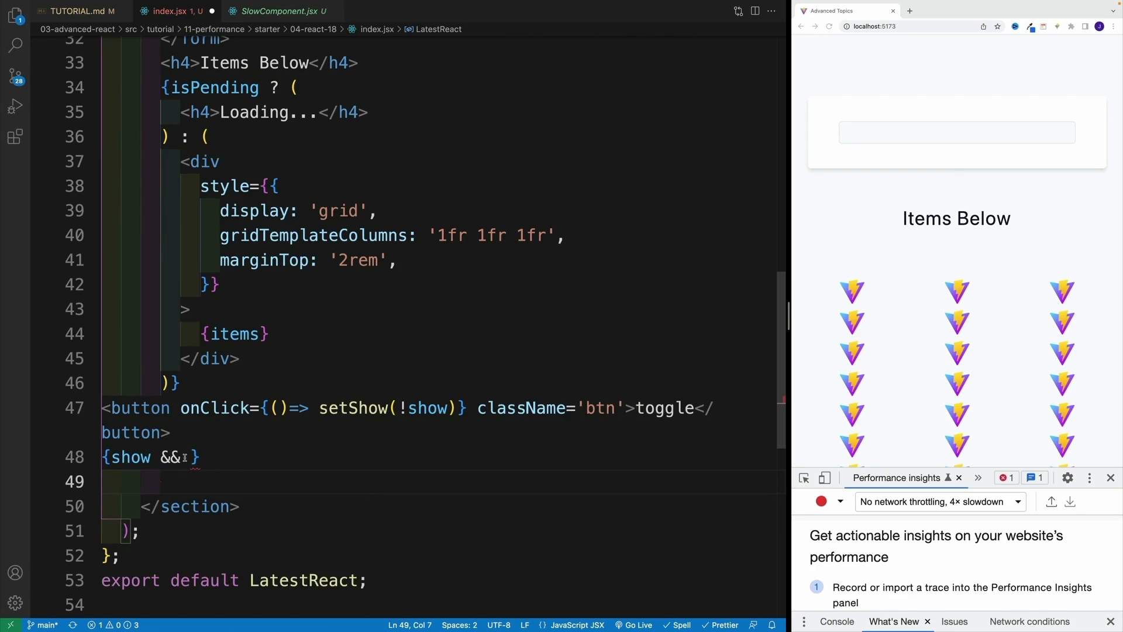
text(<SlowComponent />)
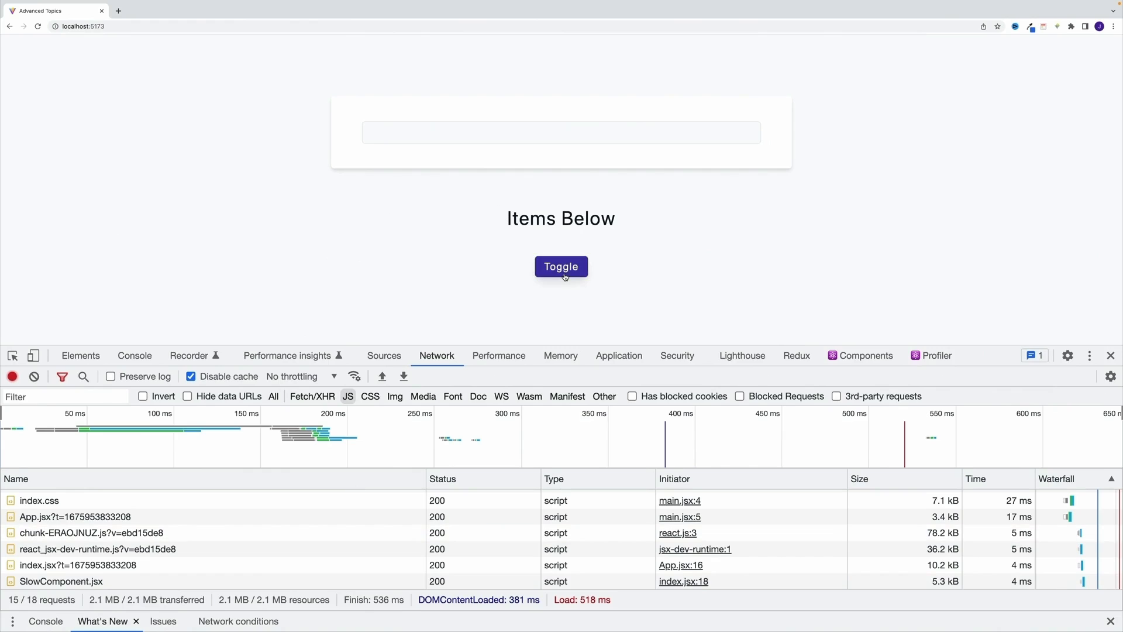
Reload the page and click Toggle to render the slow component's Vite logos.
click(561, 266)
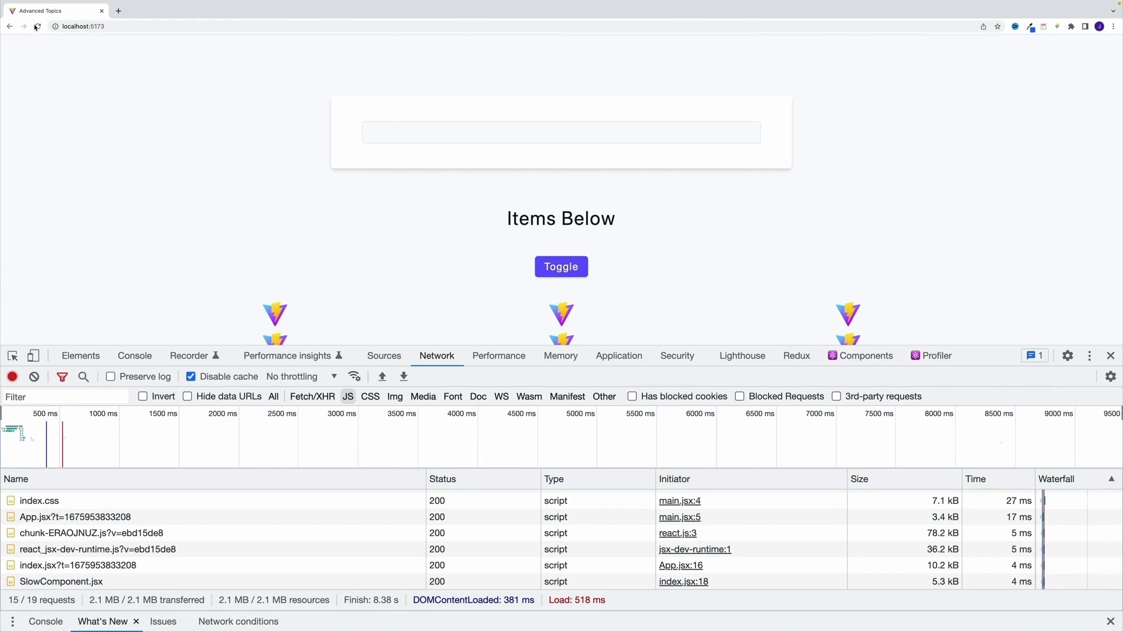
click(38, 26)
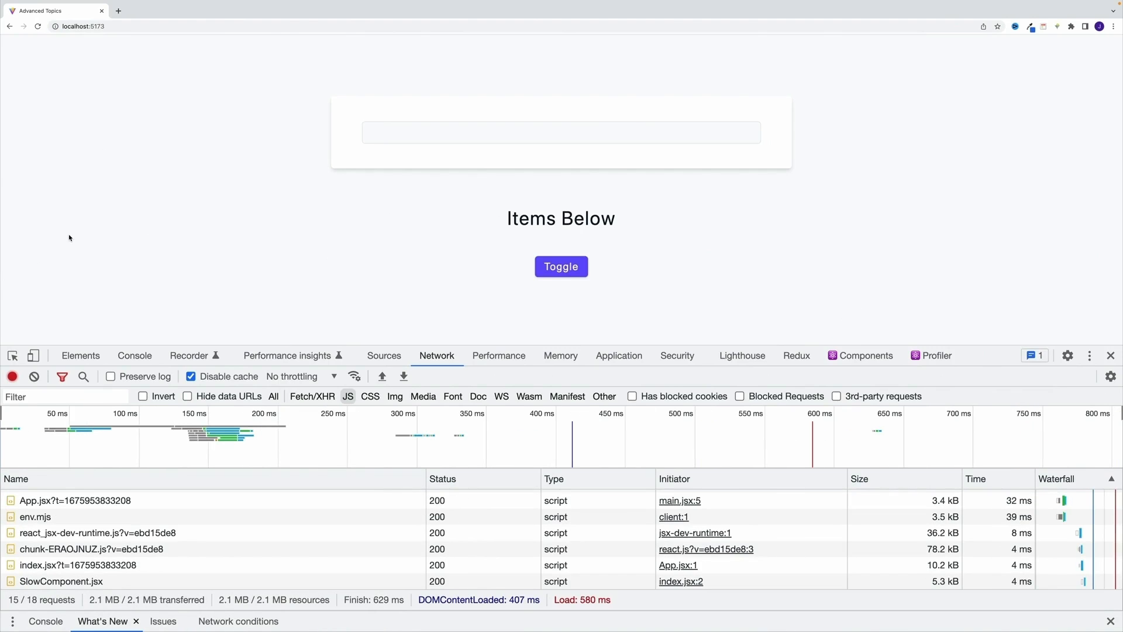
mouse_move(81, 216)
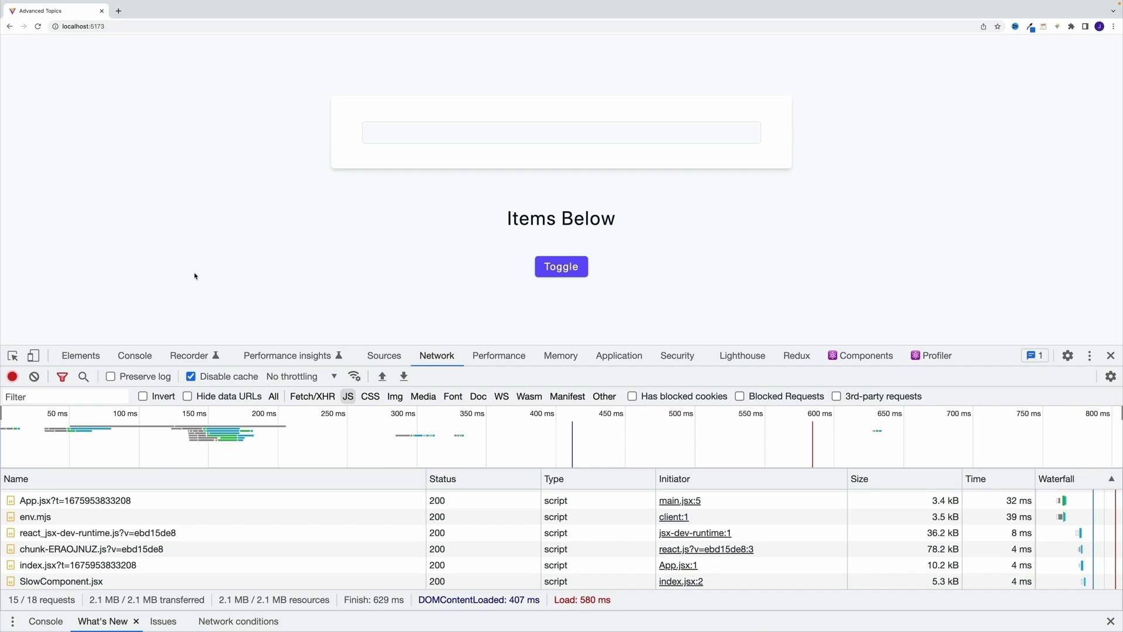
mouse_move(561, 267)
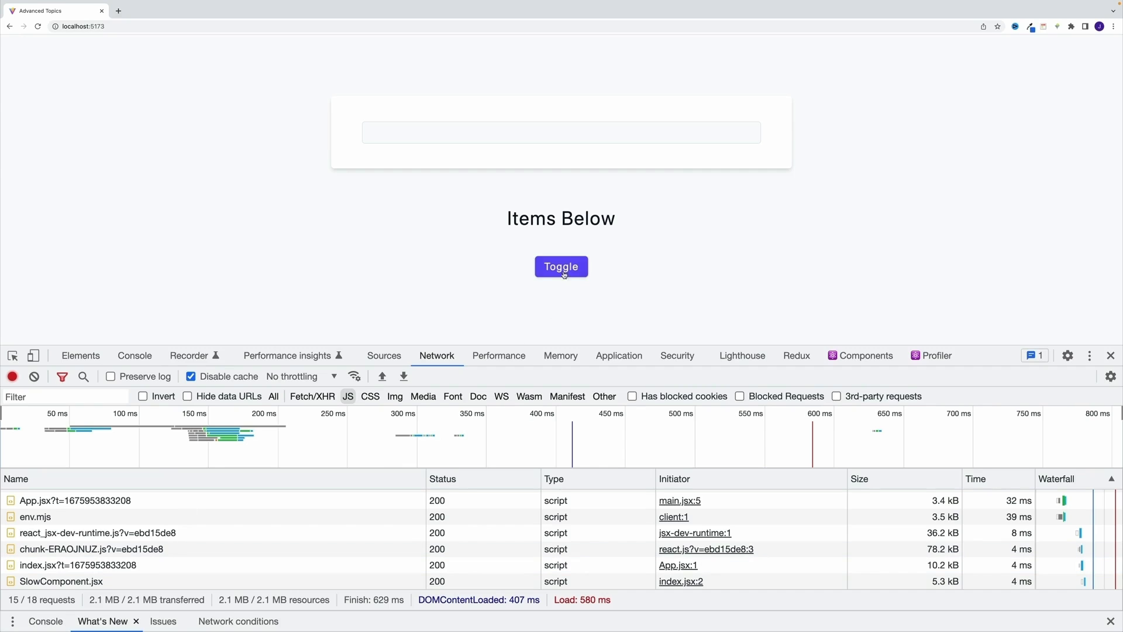
click(561, 267)
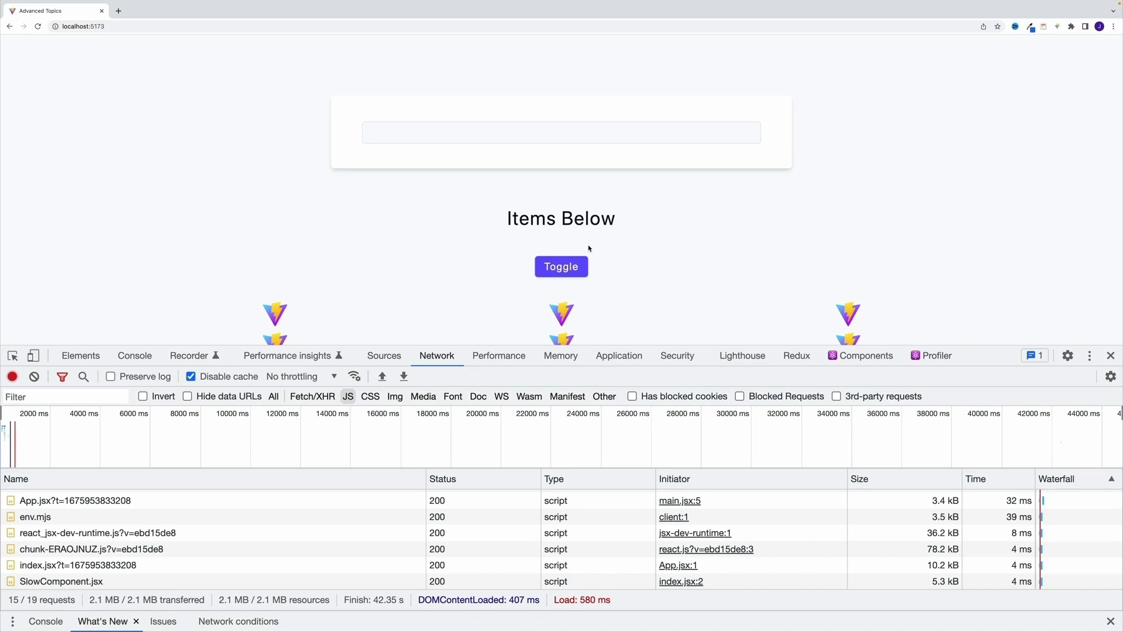
mouse_move(456, 237)
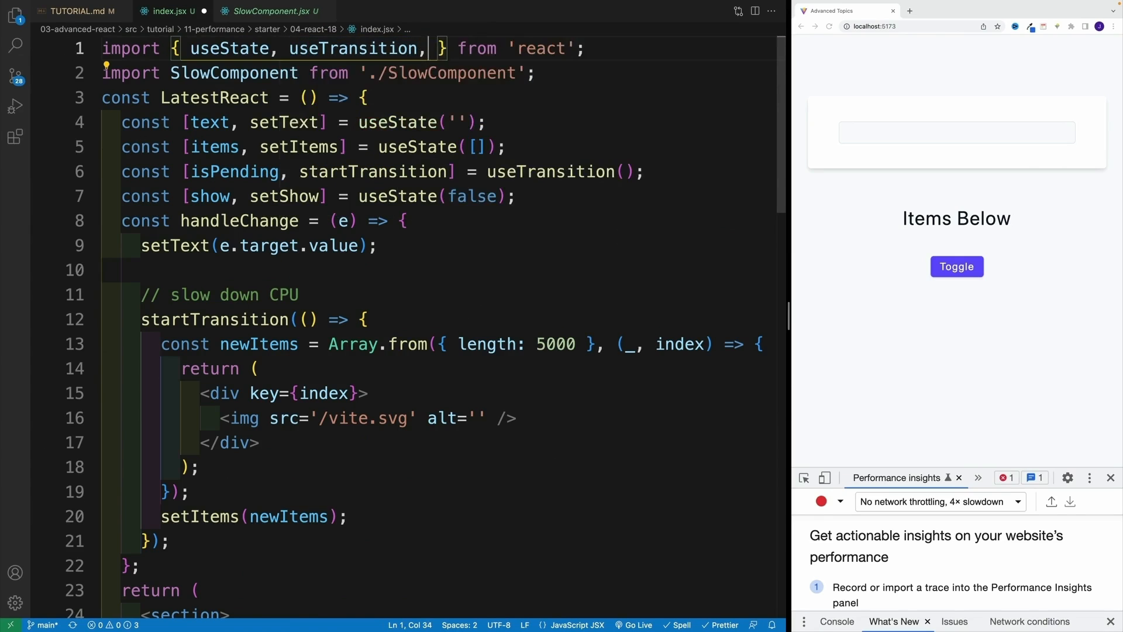
Import Suspense and lazy, and define const SlowComponent = lazy(() => import('./SlowComponent')).
text(Suspense,lazy)
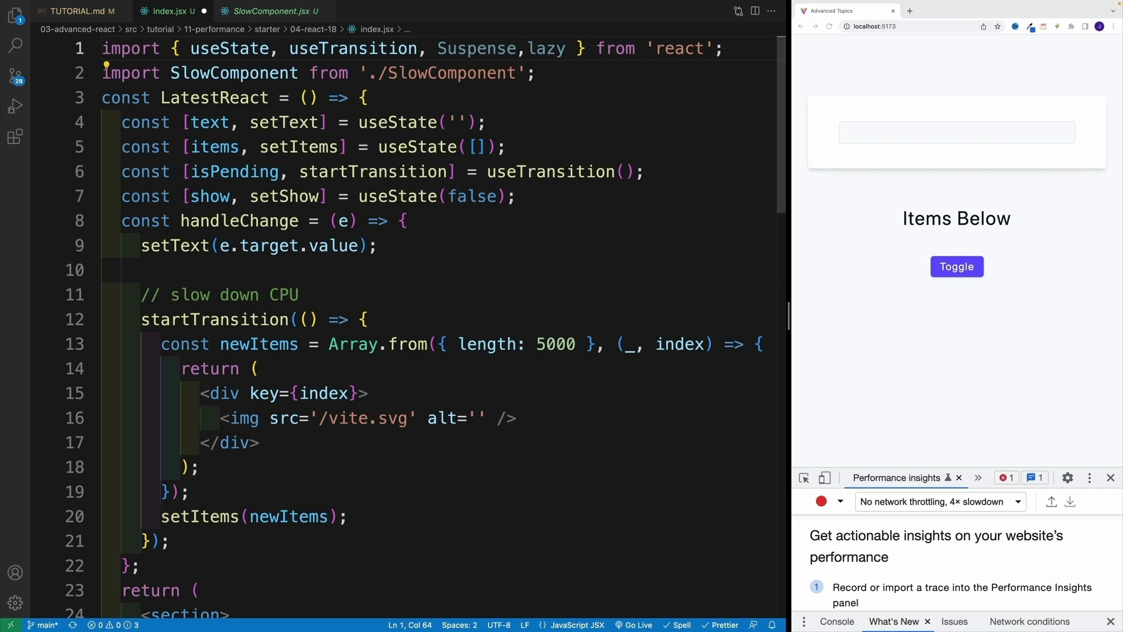
text(const)
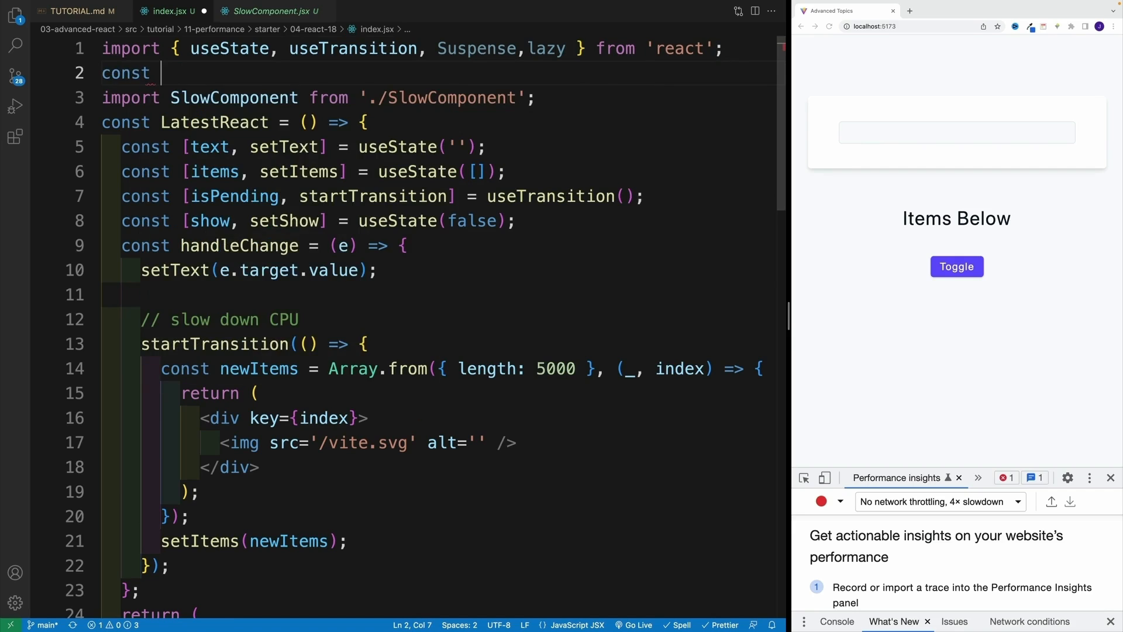
text(SlowComponent =)
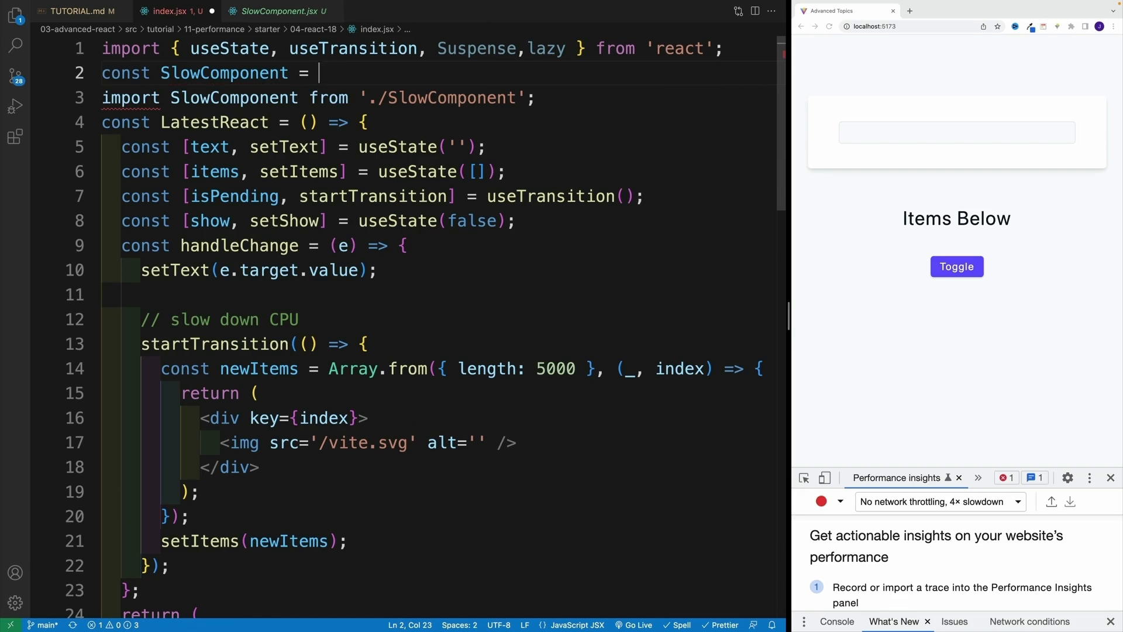
text(lazy()
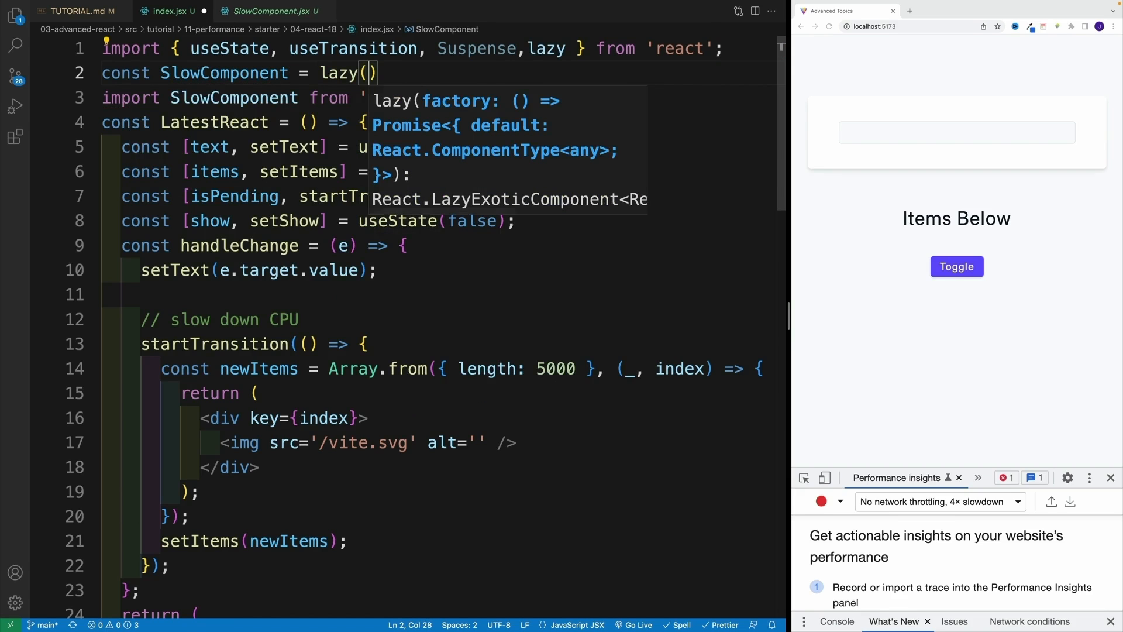
text(())
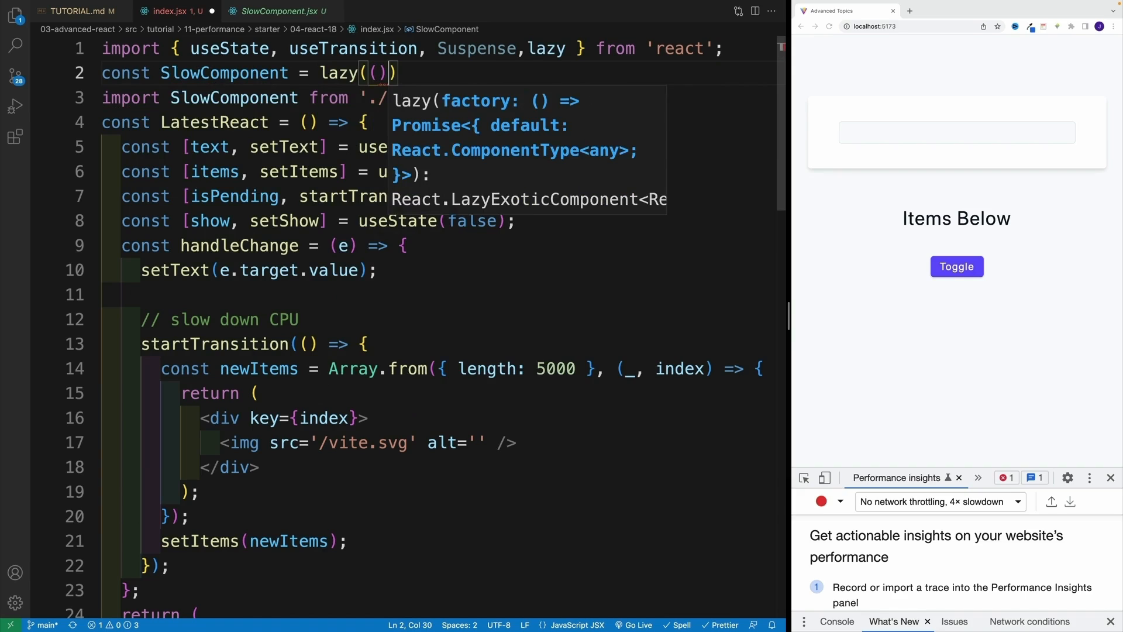
text(=>)
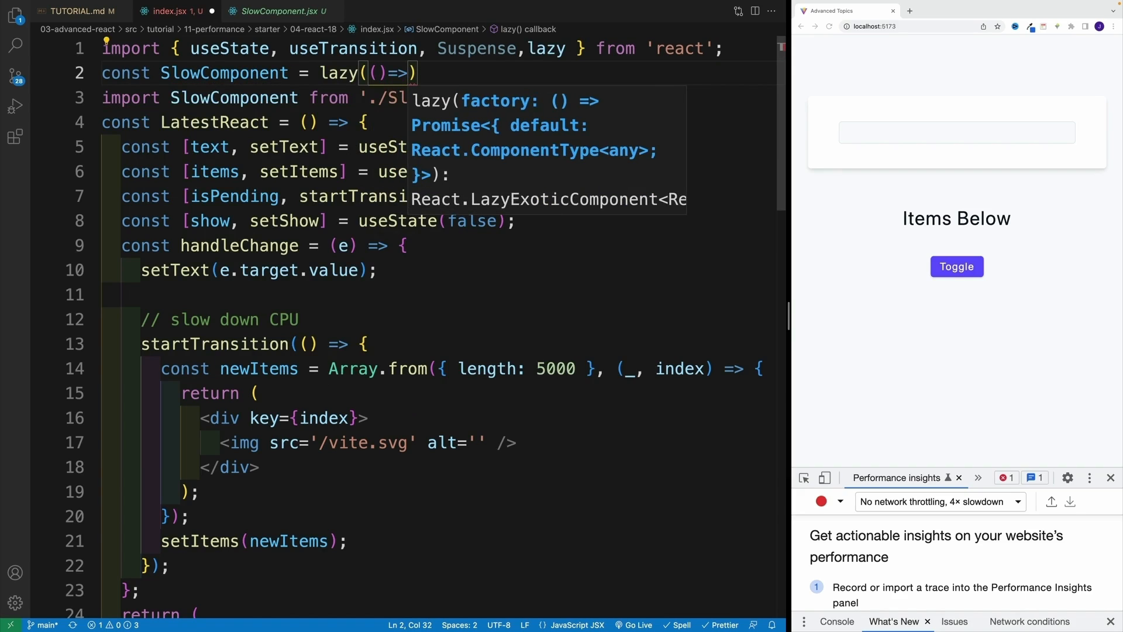
text(import()
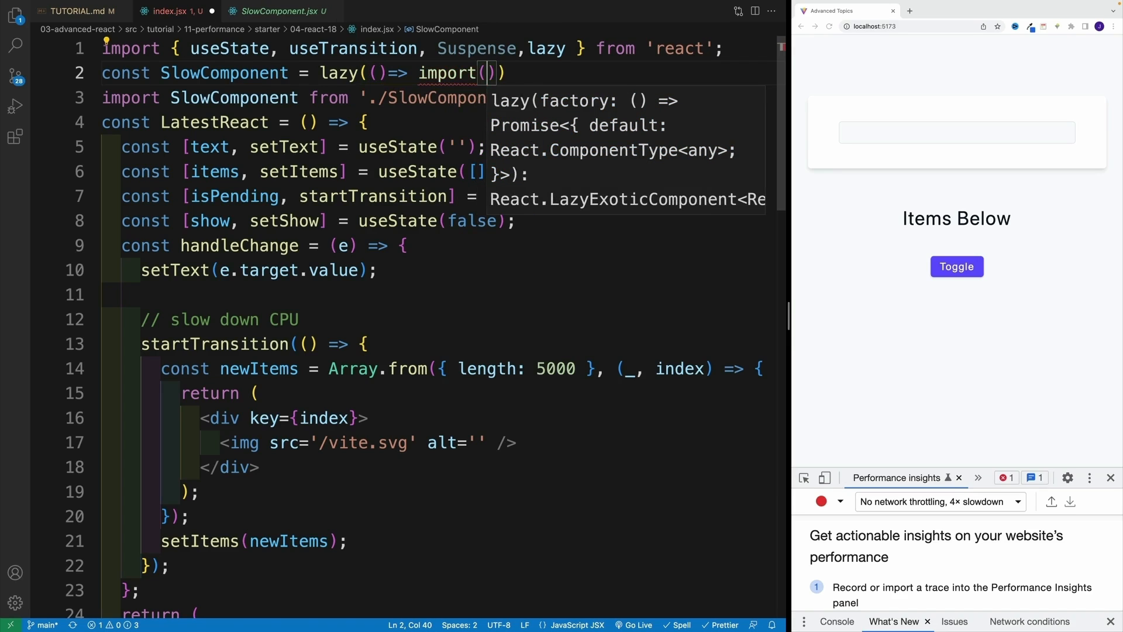
text('./)
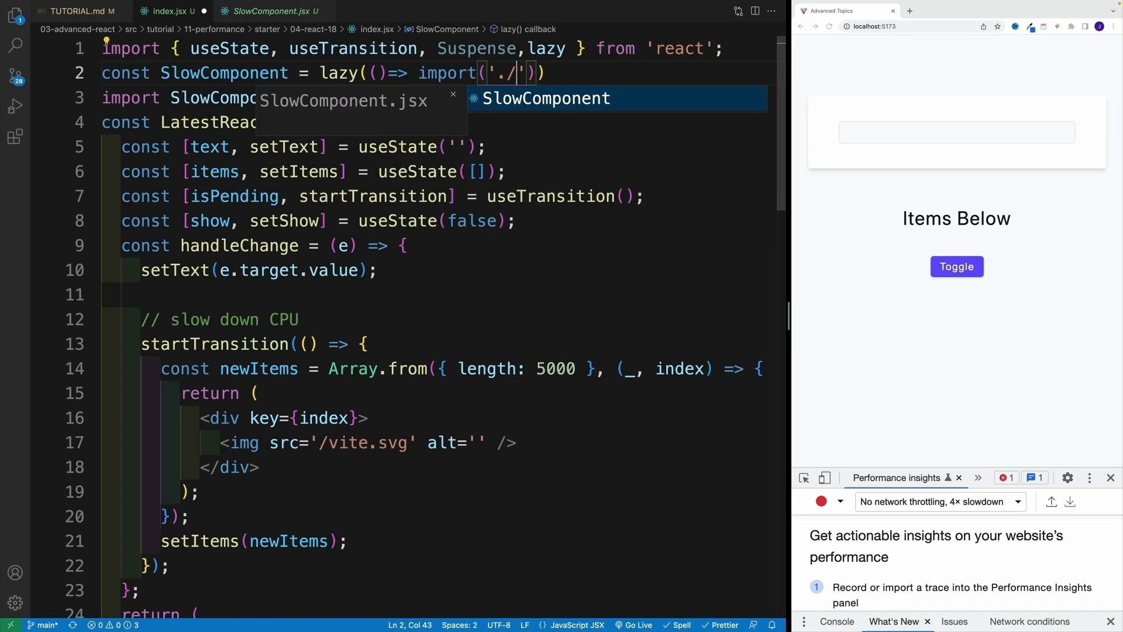
text(SlowComponent)
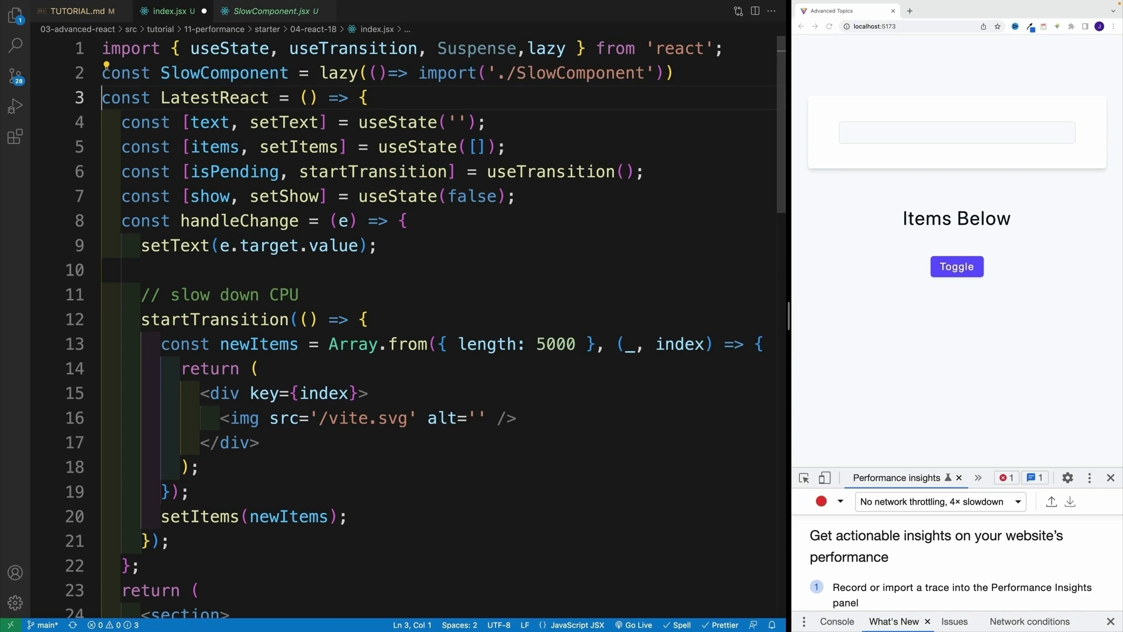
scroll(down, 3)
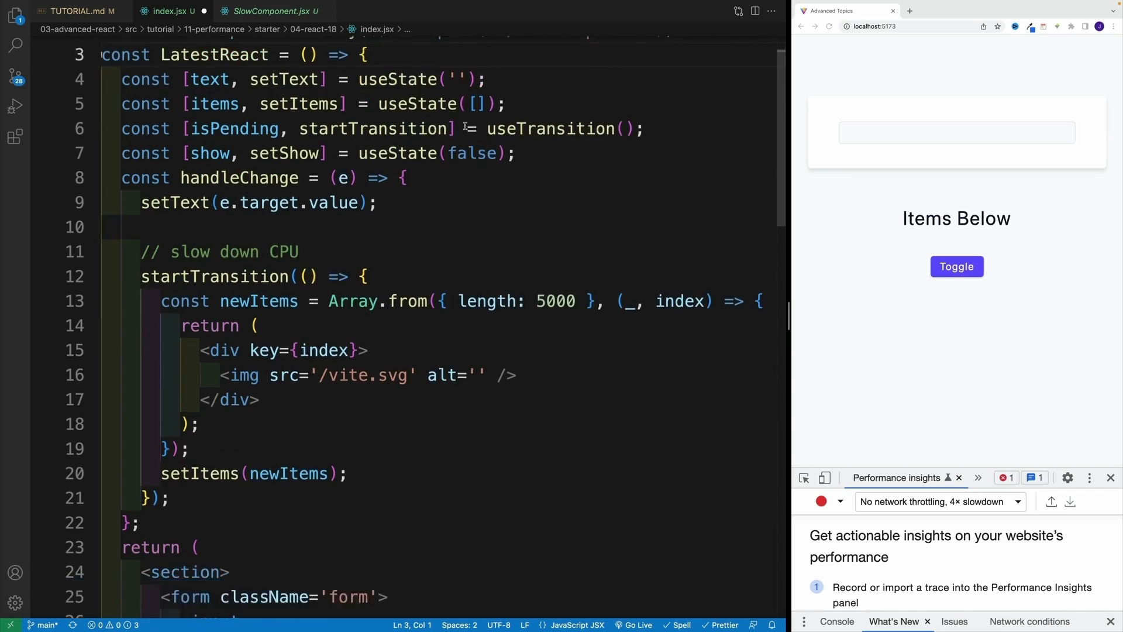
Type <Suspense fallback={}> above the conditionally shown SlowComponent.
scroll(down, 3)
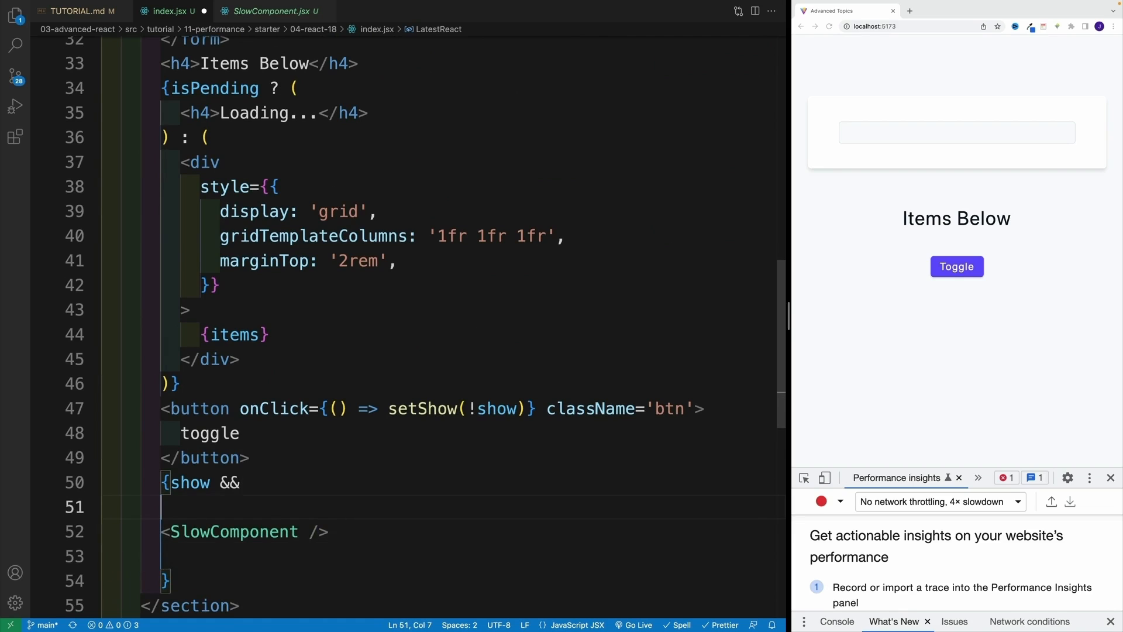
text(S)
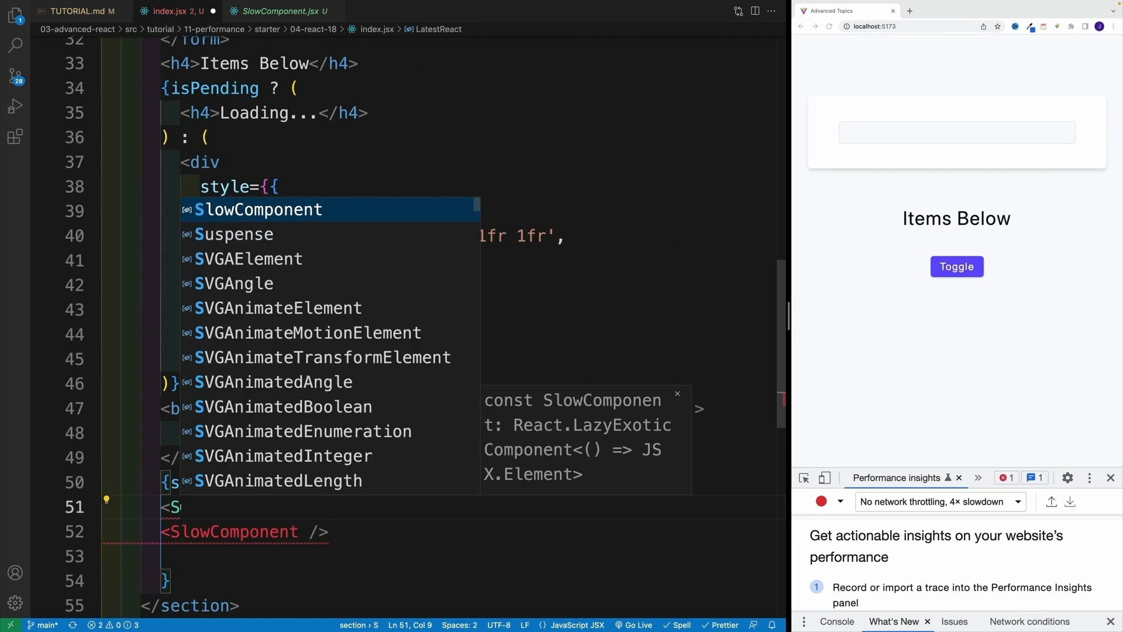
text(Suspense fallback)
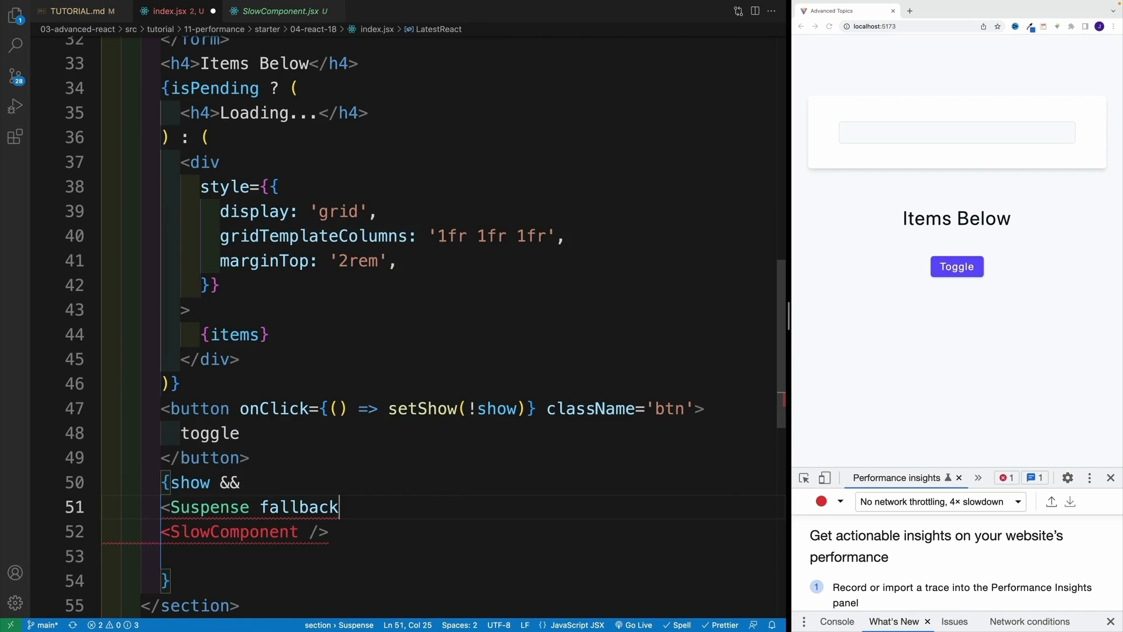
text(=)
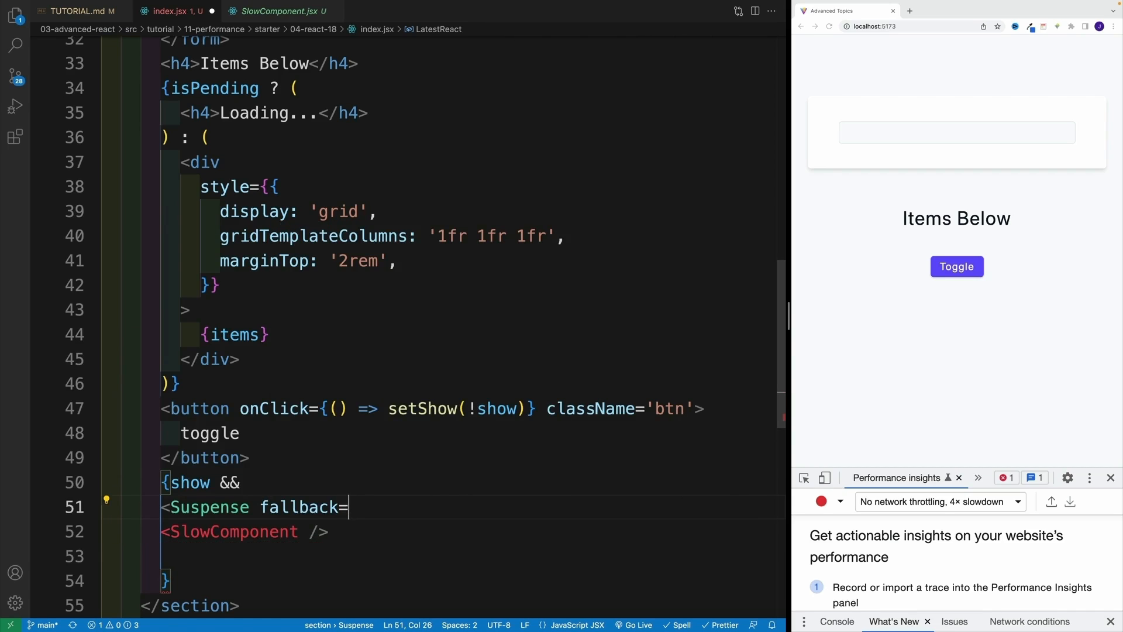
text({})
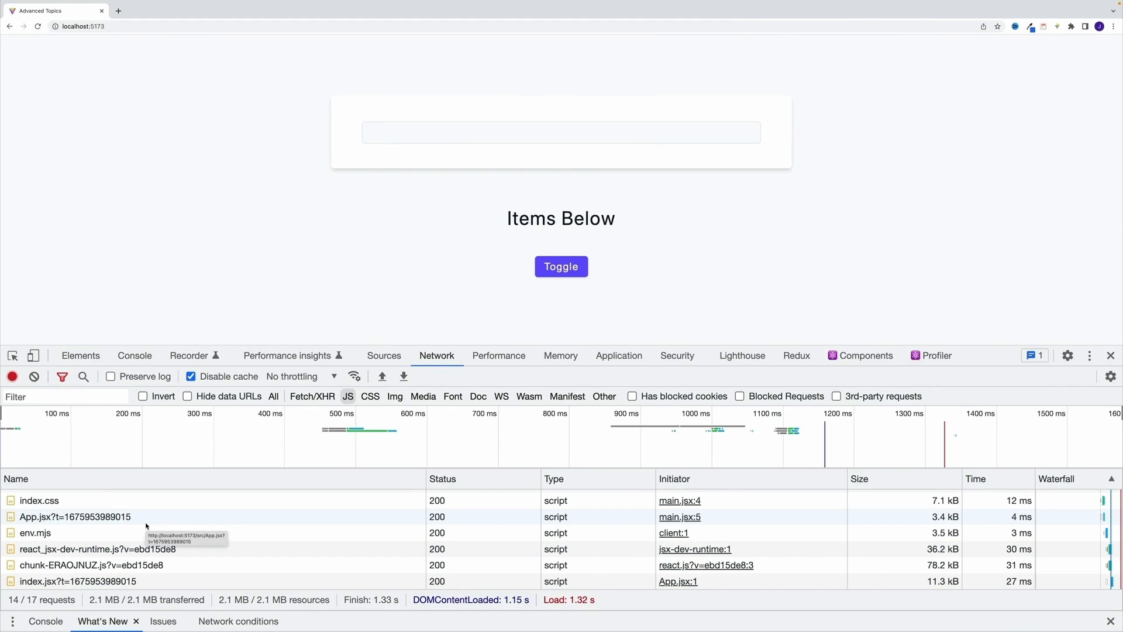
Click Toggle to load SlowComponent.jsx lazily and display its Vite logos.
click(561, 266)
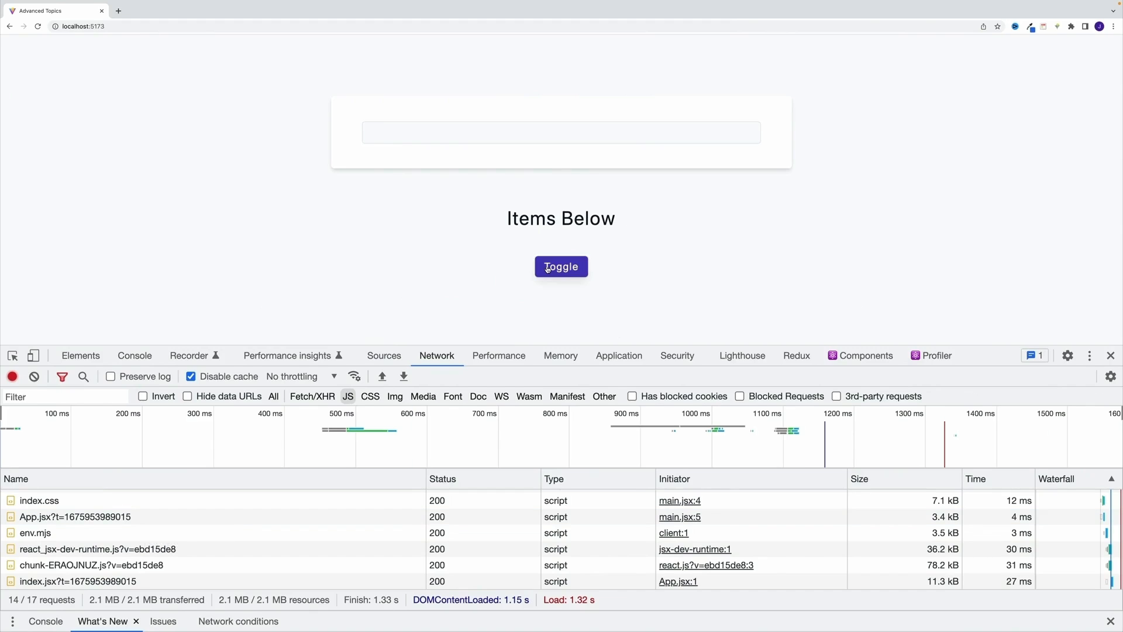
click(561, 266)
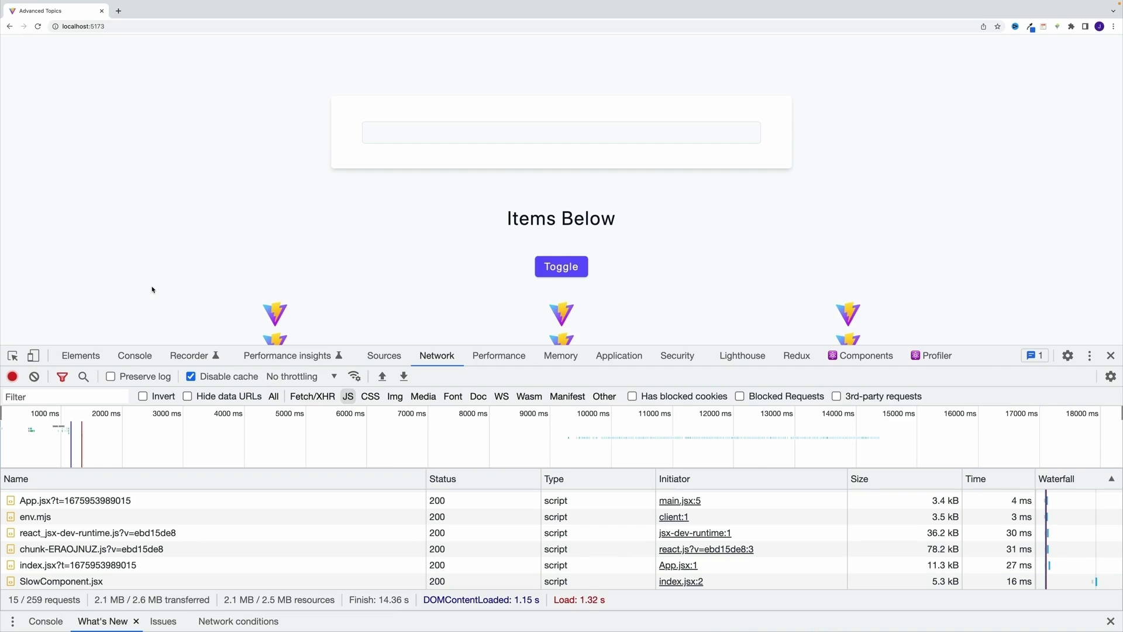
mouse_move(497, 246)
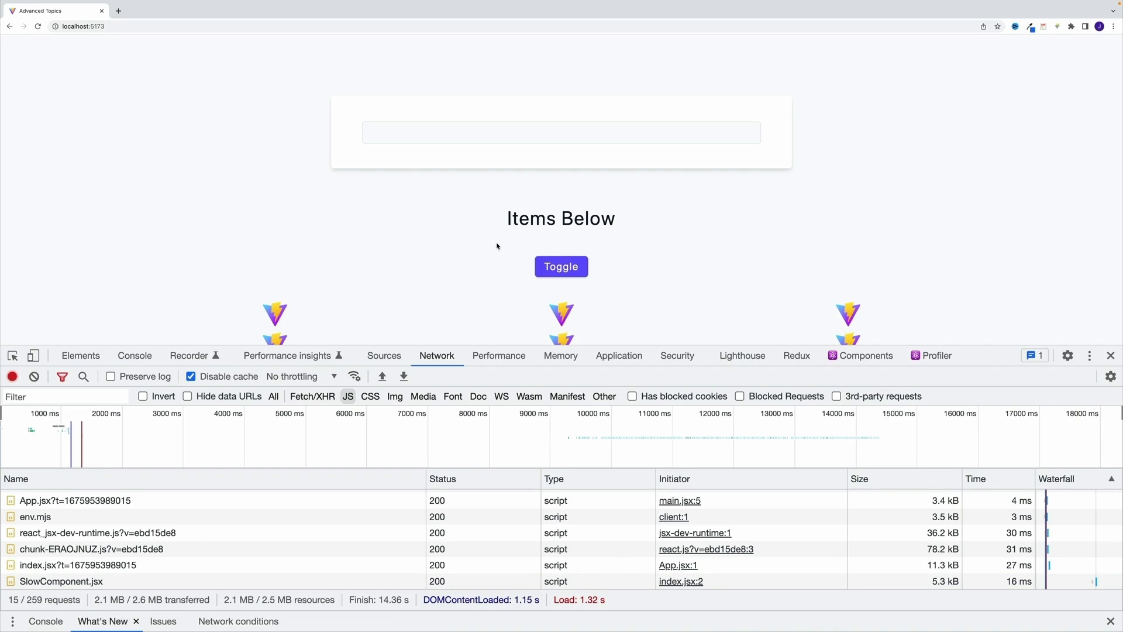
mouse_move(271, 229)
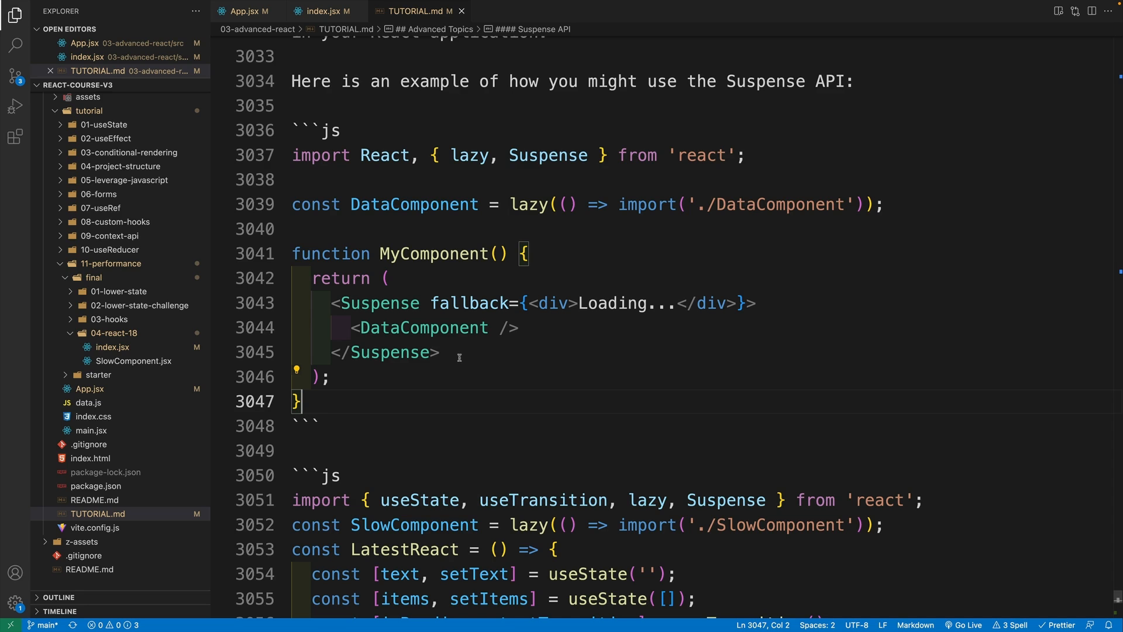
mouse_move(459, 357)
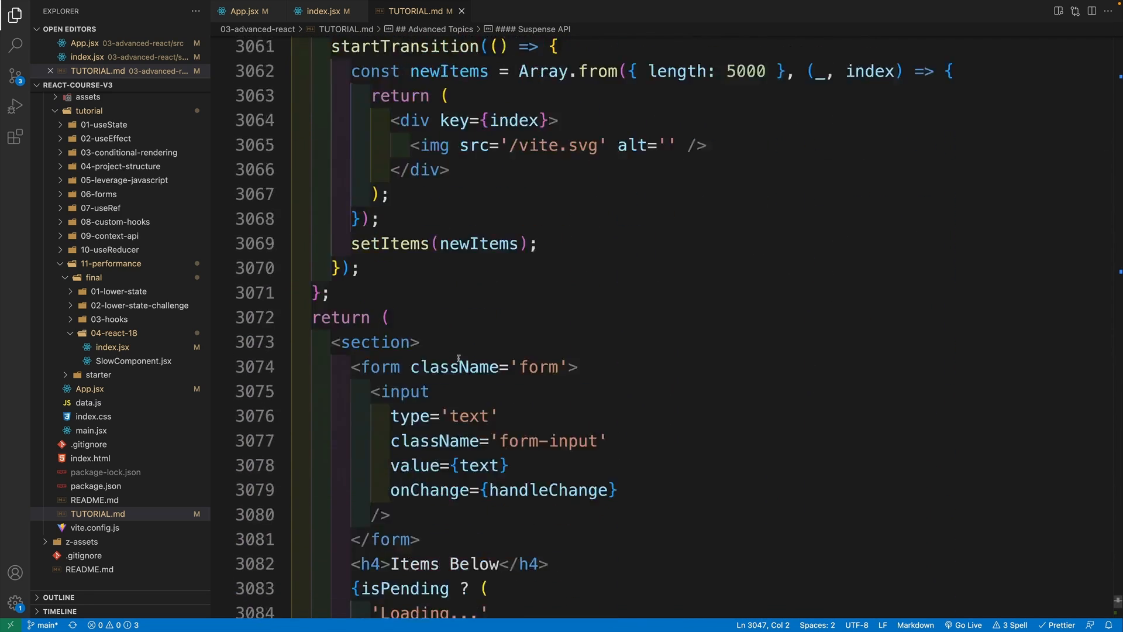
Scroll TUTORIAL.md's Suspense section down to the typical setup code block.
scroll(down, 3)
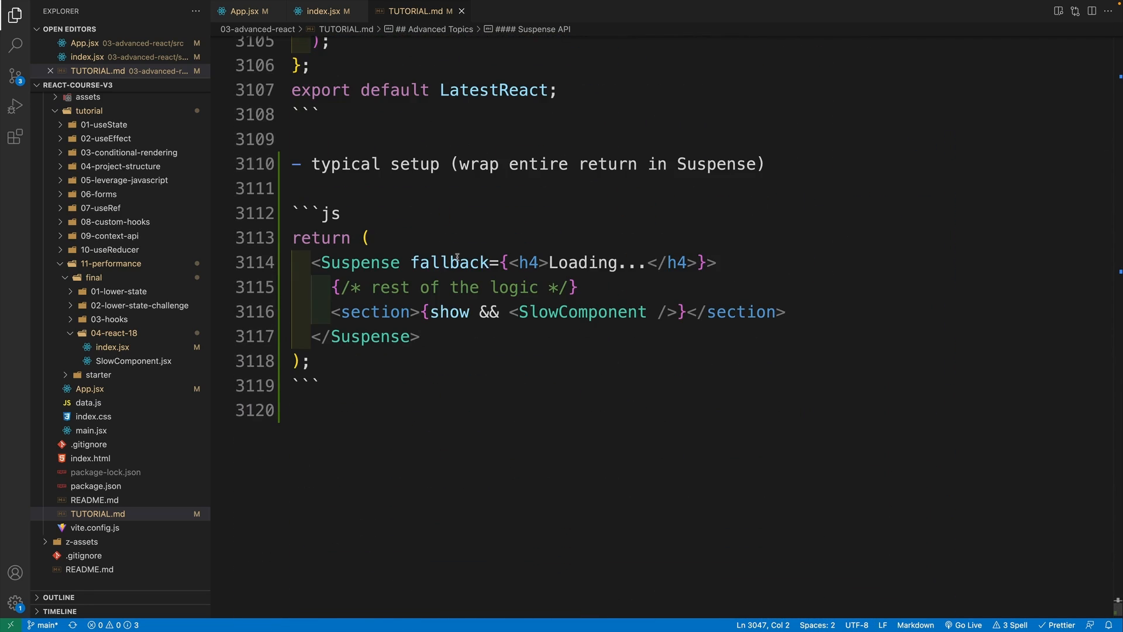